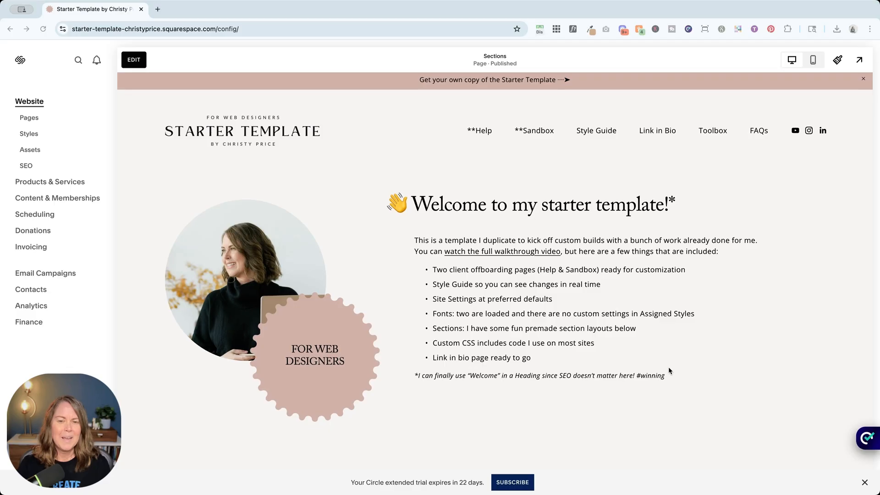
pyautogui.moveTo(307, 204)
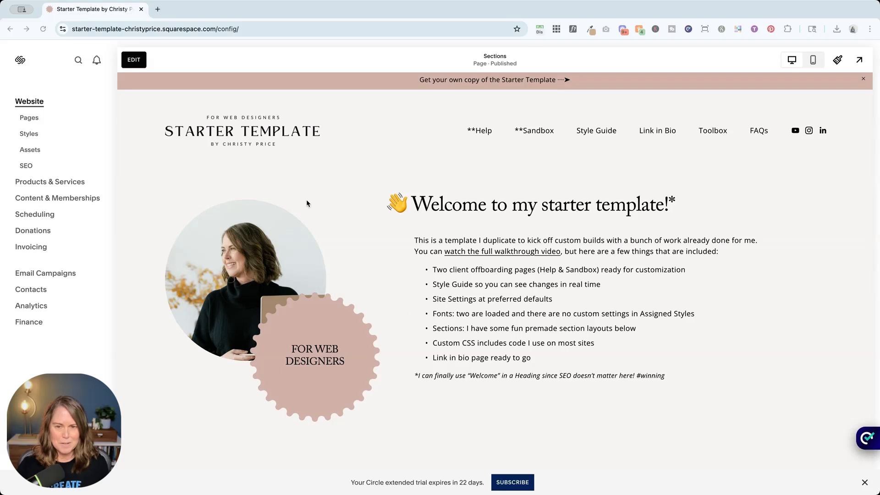
pyautogui.moveTo(29, 173)
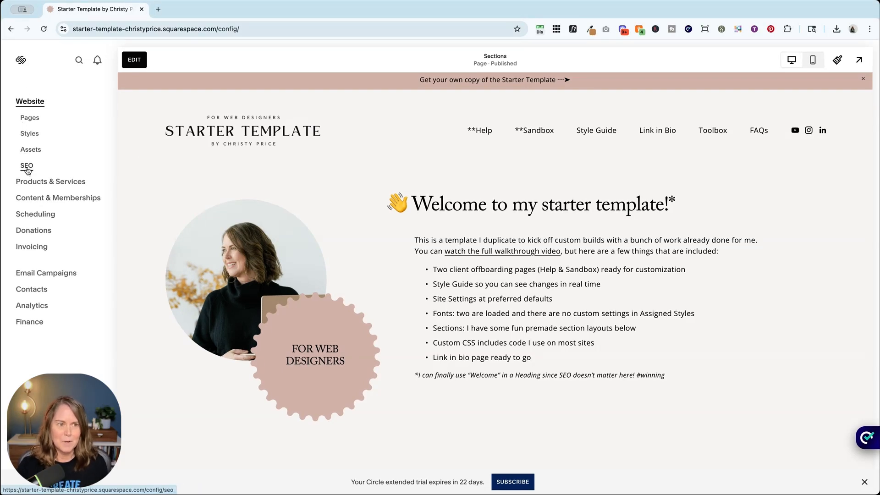
# Step: Show the SEO overview from the Website sidebar, with its 0% completion score and traffic chart
pyautogui.click(26, 165)
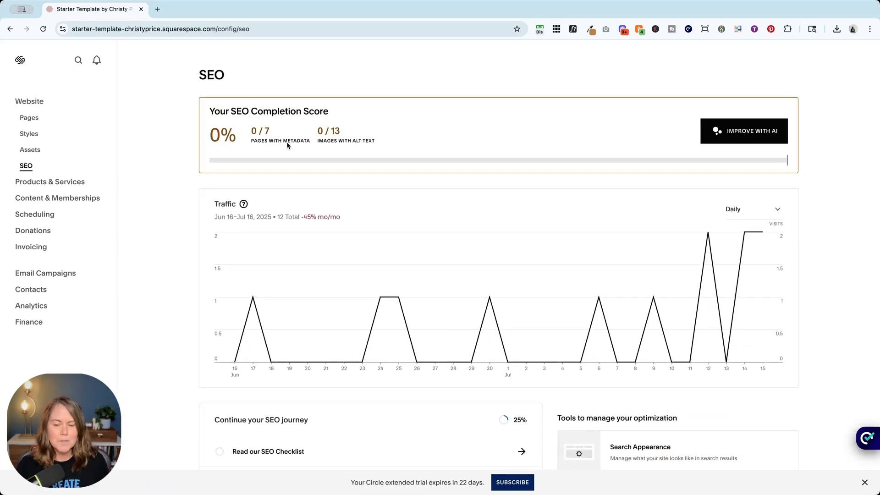
pyautogui.moveTo(278, 205)
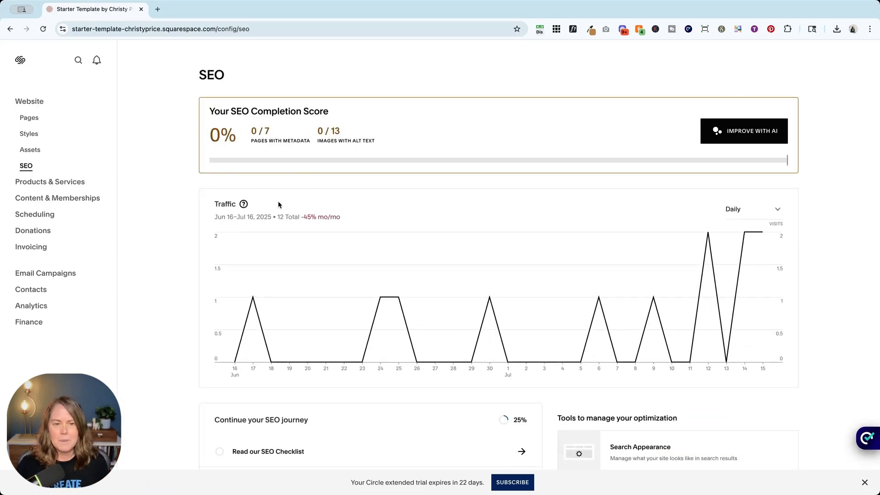
pyautogui.moveTo(277, 196)
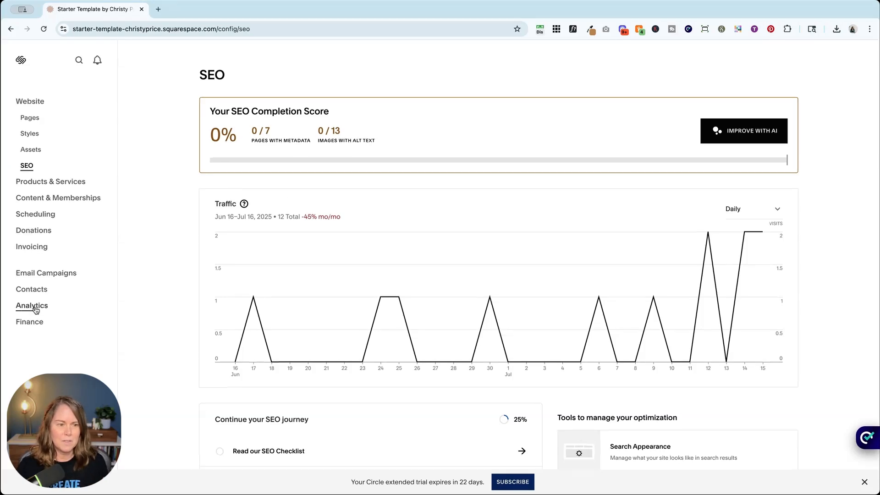
pyautogui.moveTo(291, 197)
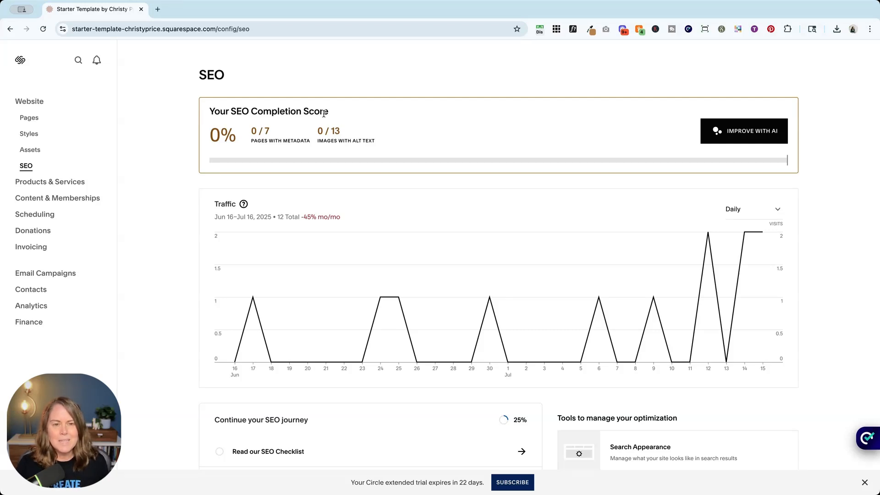
pyautogui.moveTo(261, 142)
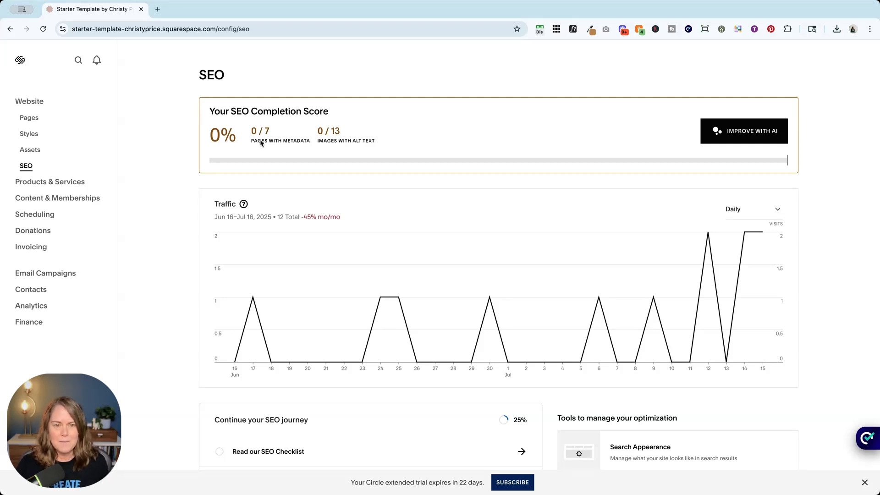
pyautogui.moveTo(341, 146)
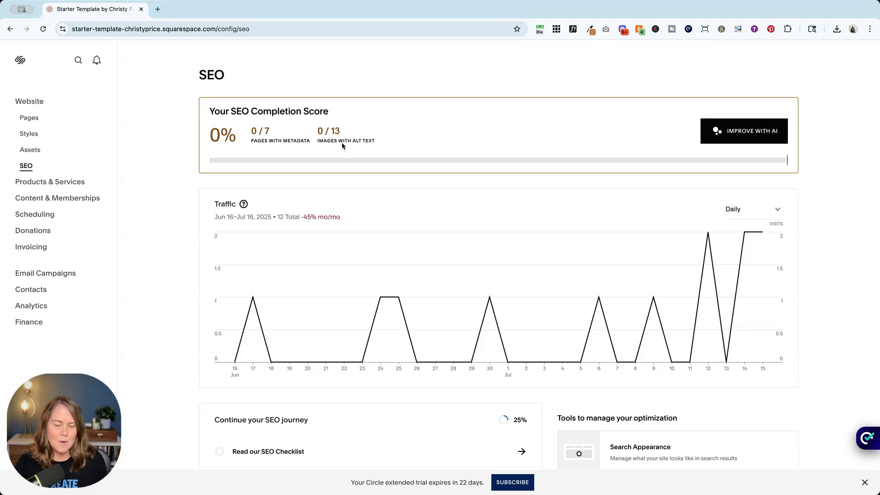
pyautogui.moveTo(327, 135)
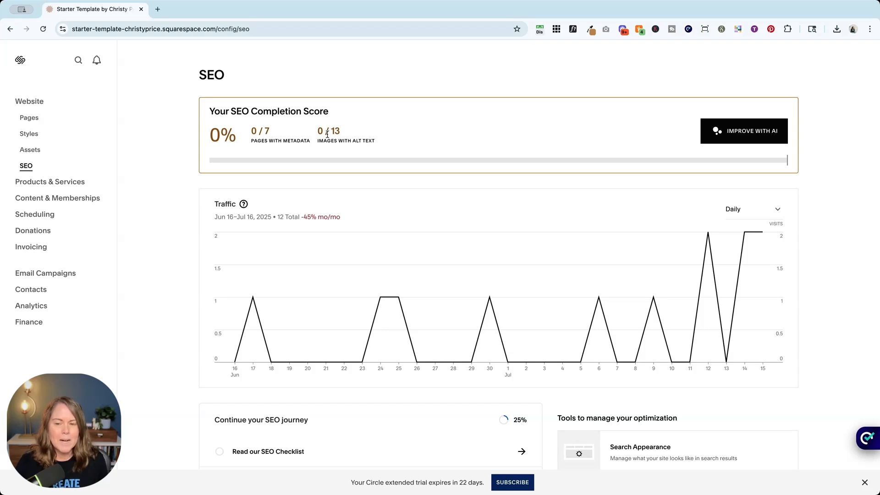
pyautogui.moveTo(256, 146)
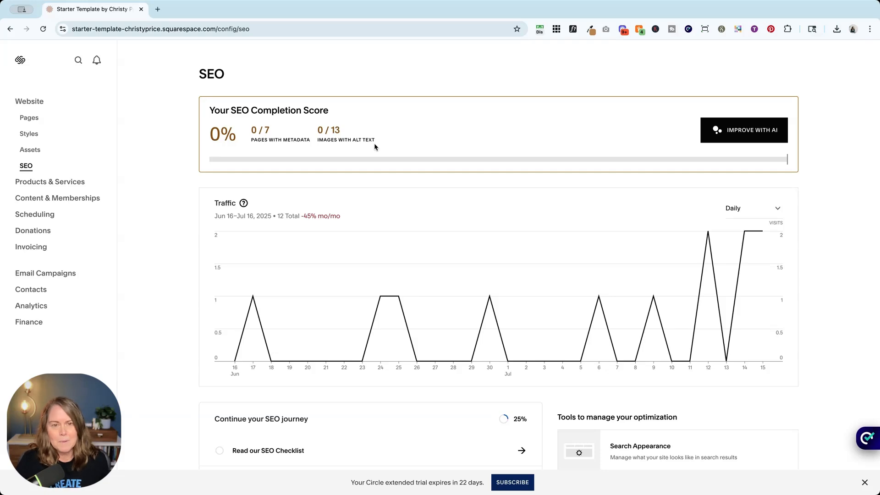
pyautogui.moveTo(221, 143)
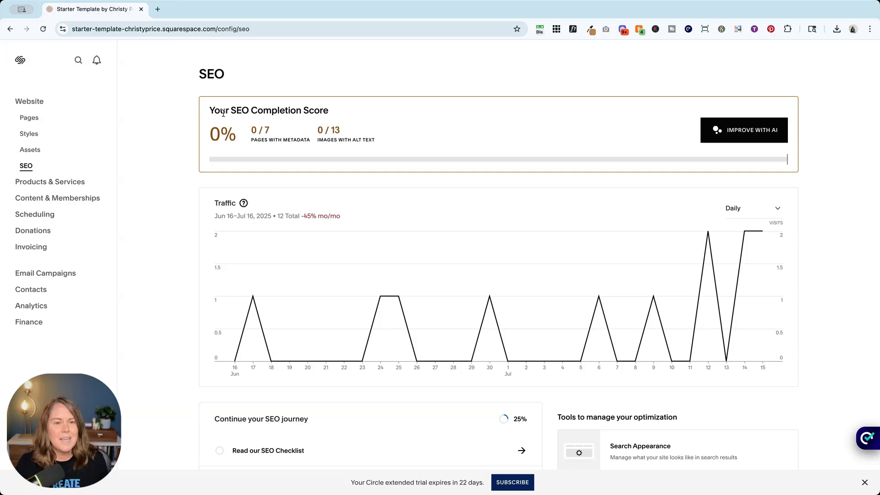
pyautogui.doubleClick(265, 110)
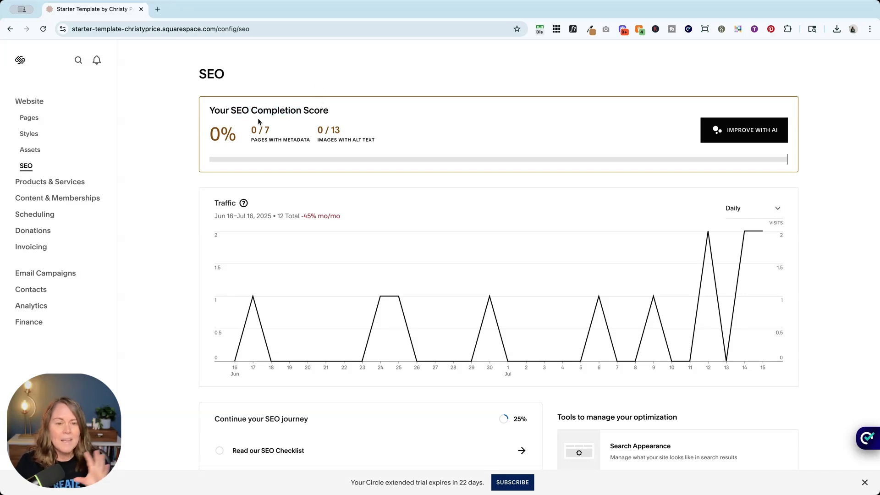
pyautogui.moveTo(266, 147)
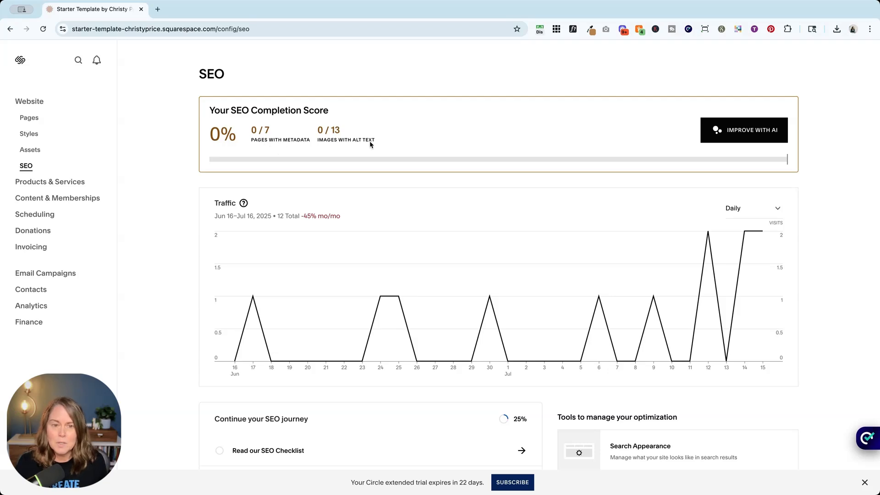
pyautogui.moveTo(391, 137)
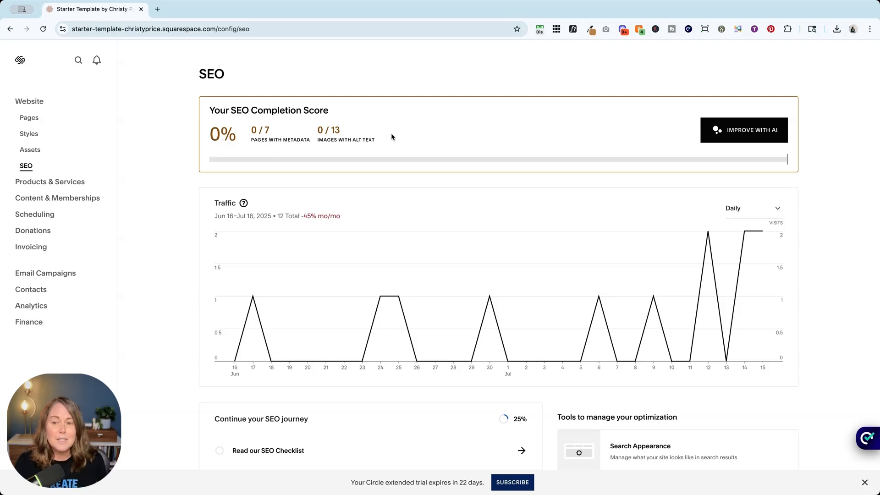
# Step: Start Improve with AI from the SEO Completion Score card, bringing up the Squarespace AI notice
pyautogui.click(744, 129)
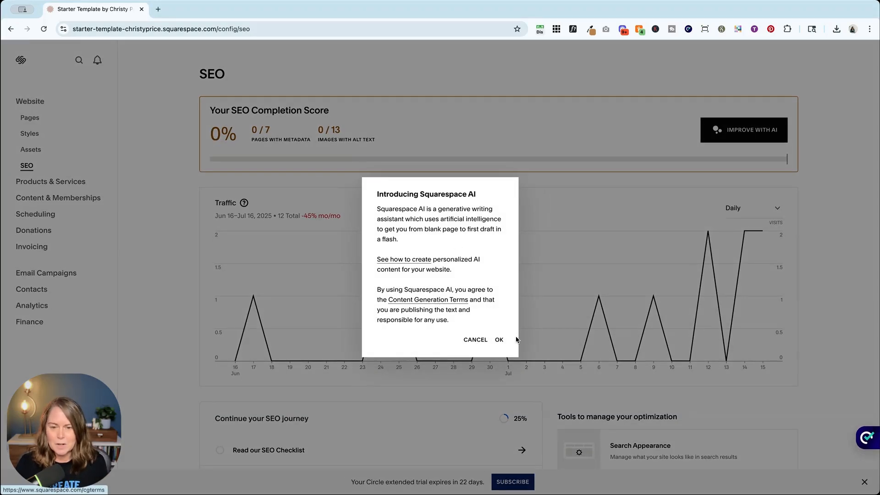
pyautogui.click(427, 299)
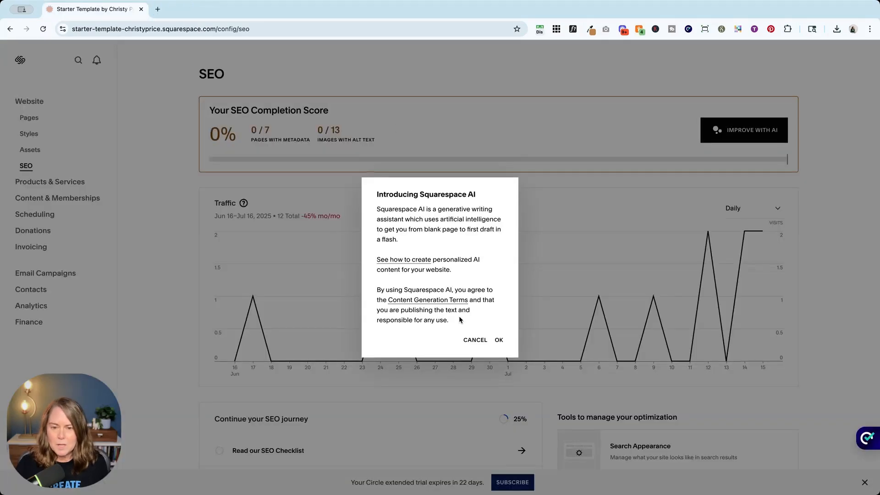
# Step: Accept the AI terms, review the suggested page titles and descriptions, then close them unsaved
pyautogui.click(498, 339)
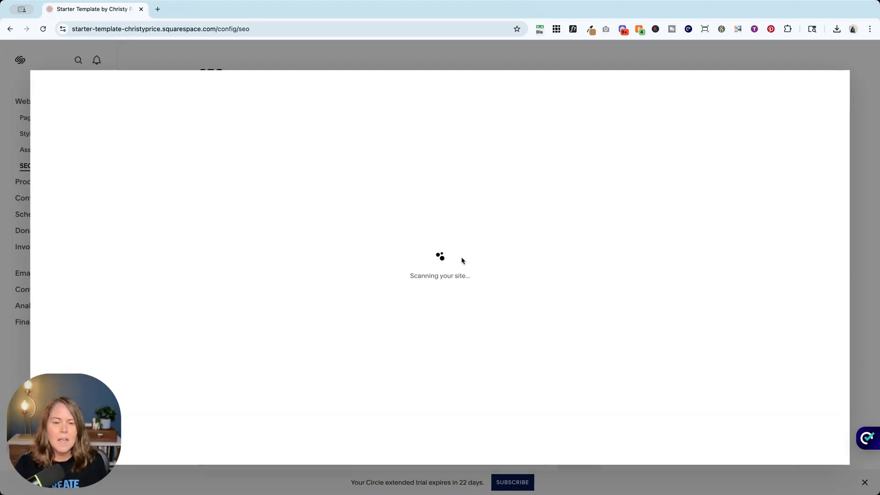
pyautogui.moveTo(434, 232)
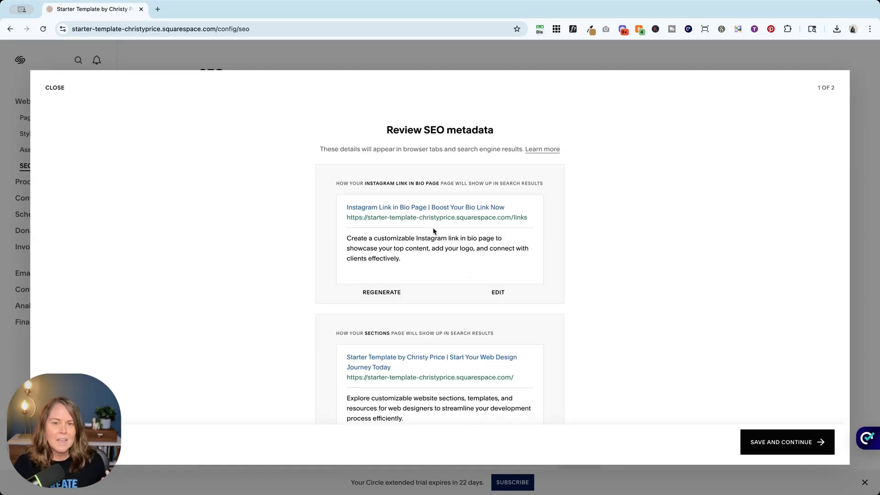
pyautogui.scroll(-3)
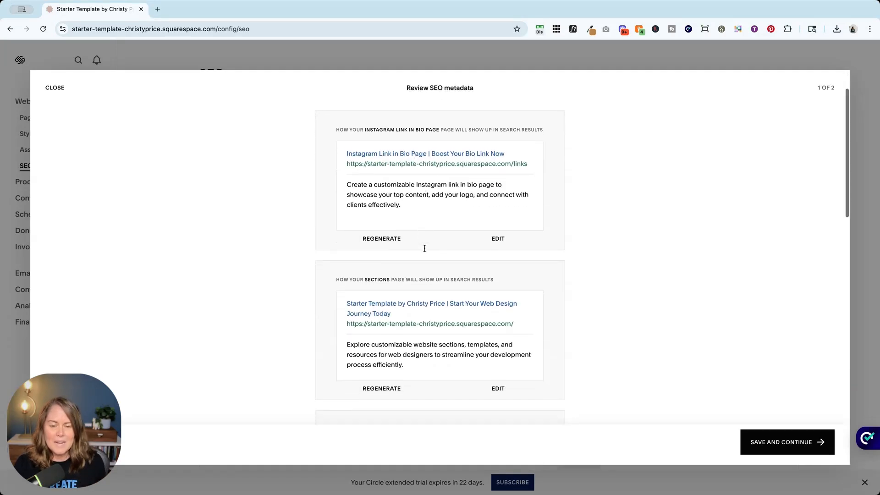
pyautogui.scroll(3)
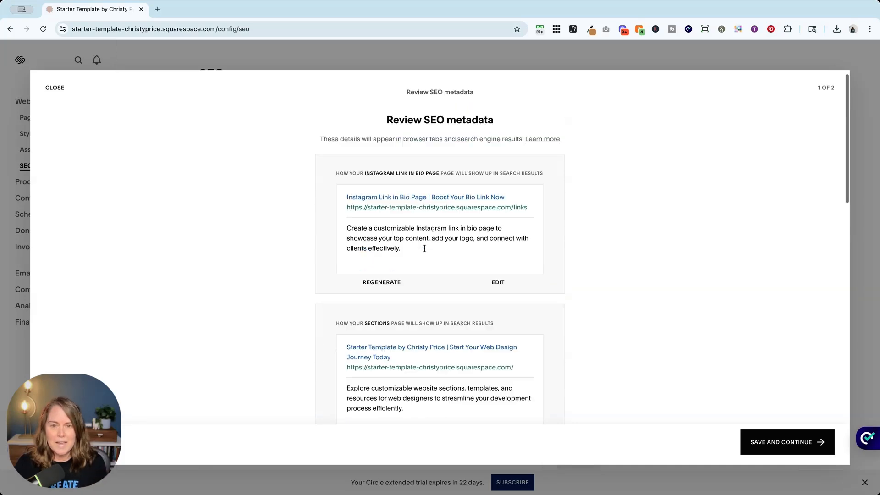
pyautogui.scroll(-3)
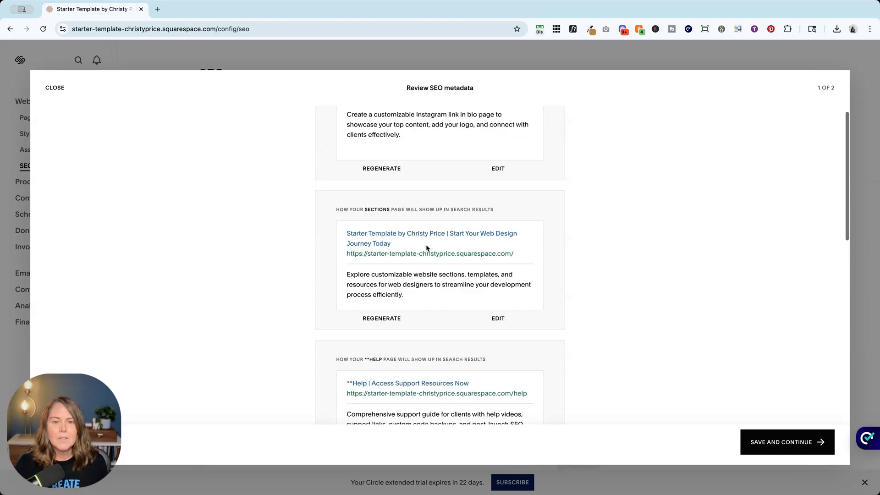
pyautogui.scroll(3)
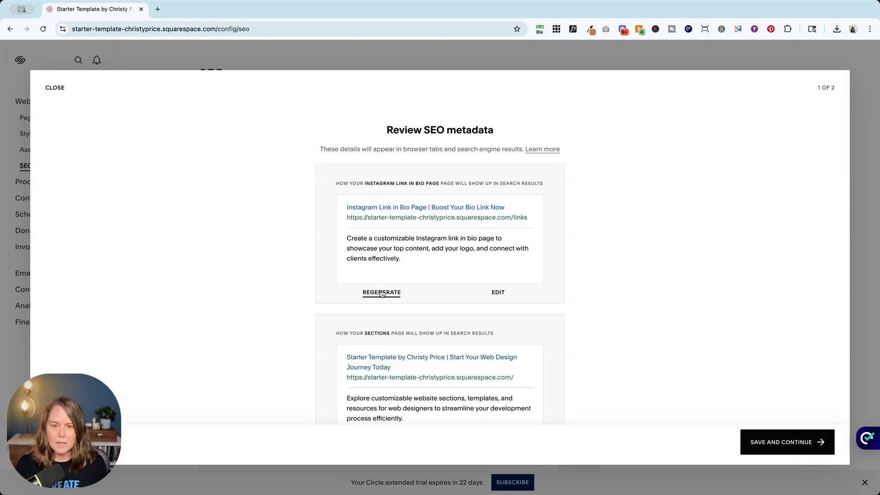
pyautogui.moveTo(497, 296)
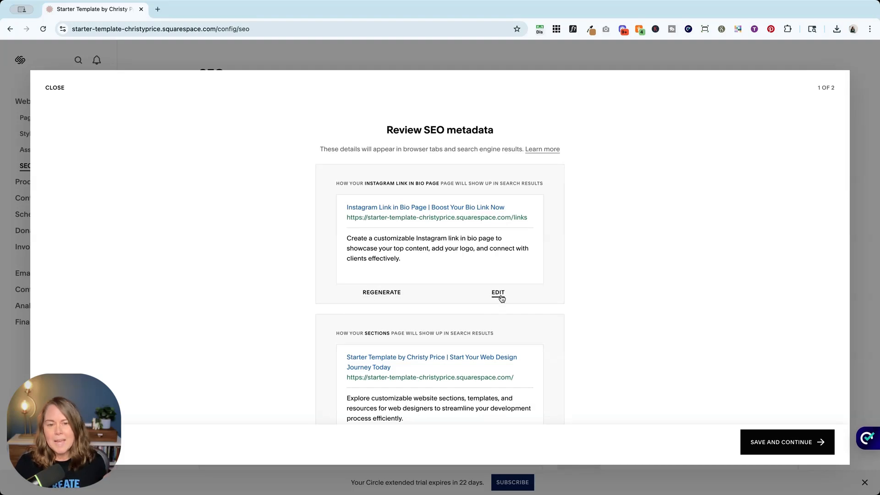
pyautogui.moveTo(456, 236)
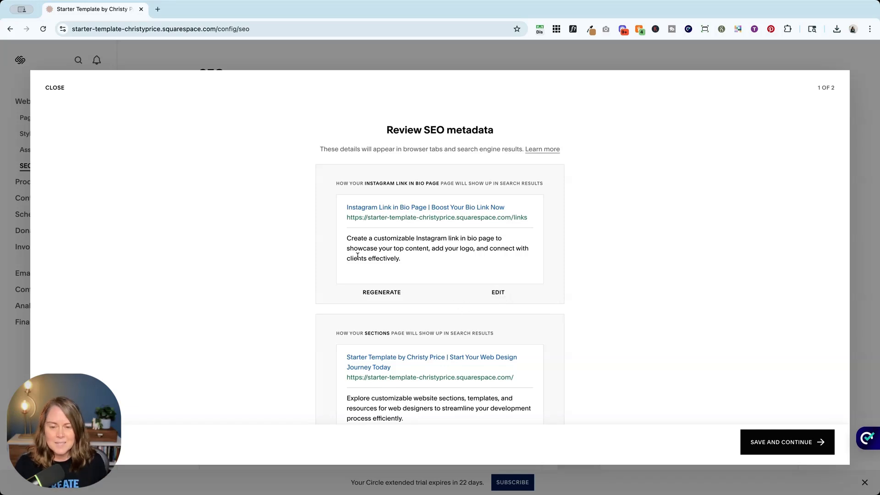
pyautogui.moveTo(162, 179)
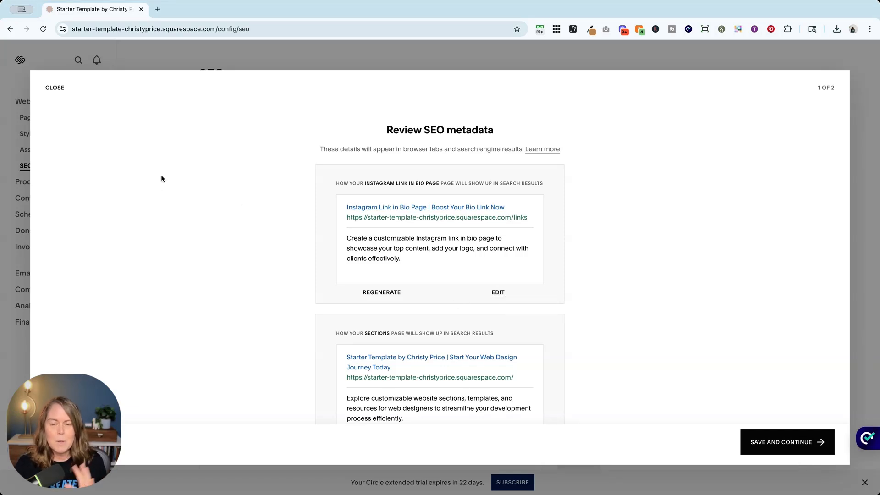
pyautogui.moveTo(75, 111)
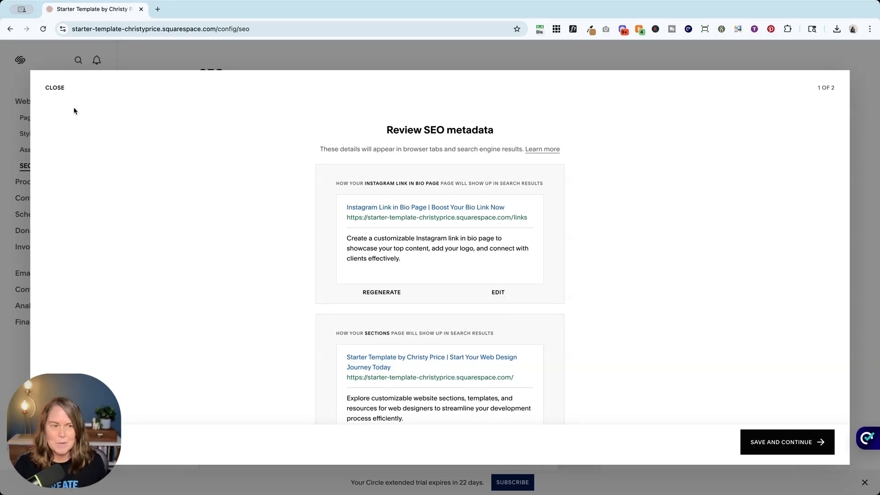
pyautogui.moveTo(91, 112)
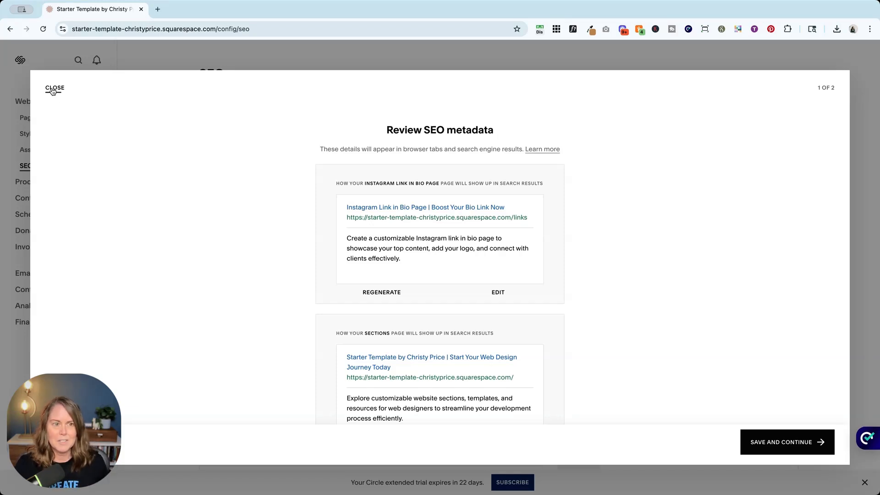
pyautogui.click(54, 88)
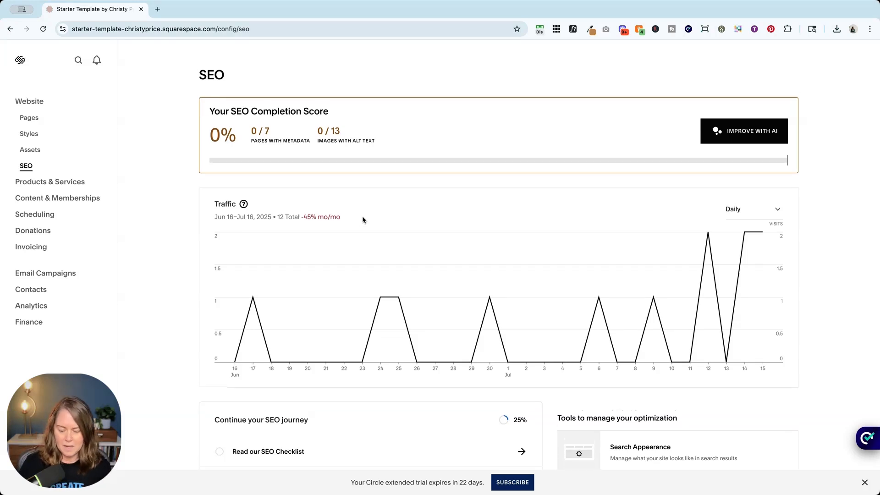
# Step: Go to the Search Appearance tool card to reach its SEO Appearance settings
pyautogui.click(78, 61)
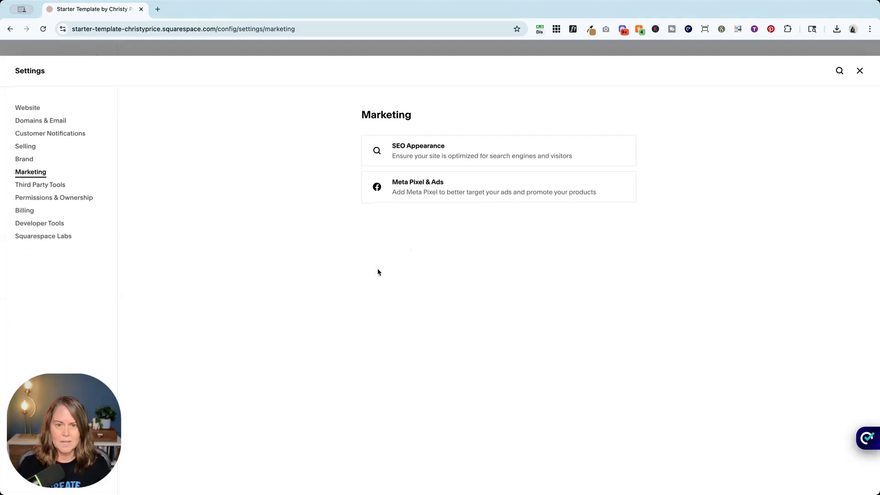
pyautogui.click(497, 151)
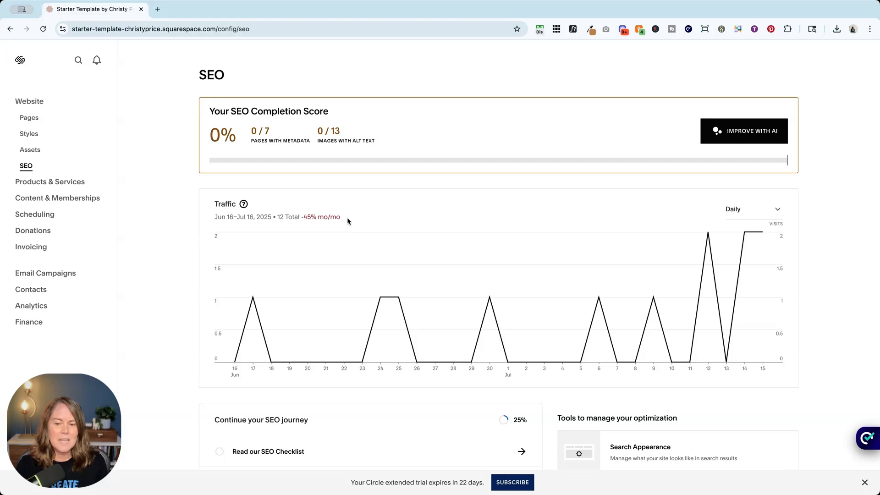
# Step: Scroll past the traffic chart to the SEO journey checklist and optimization tool cards
pyautogui.scroll(-3)
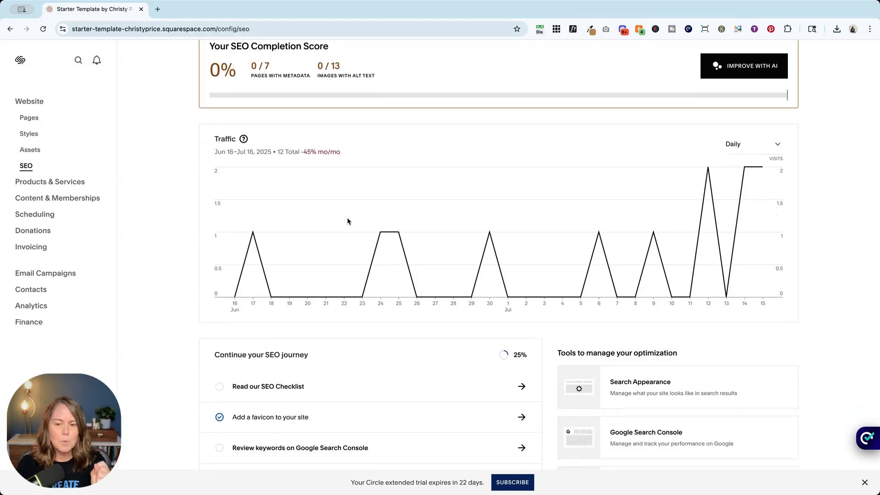
pyautogui.scroll(-3)
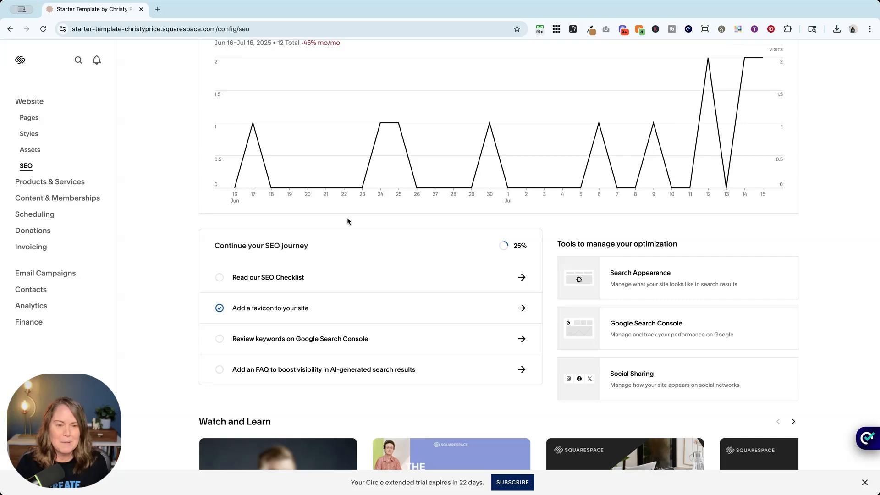
pyautogui.scroll(-3)
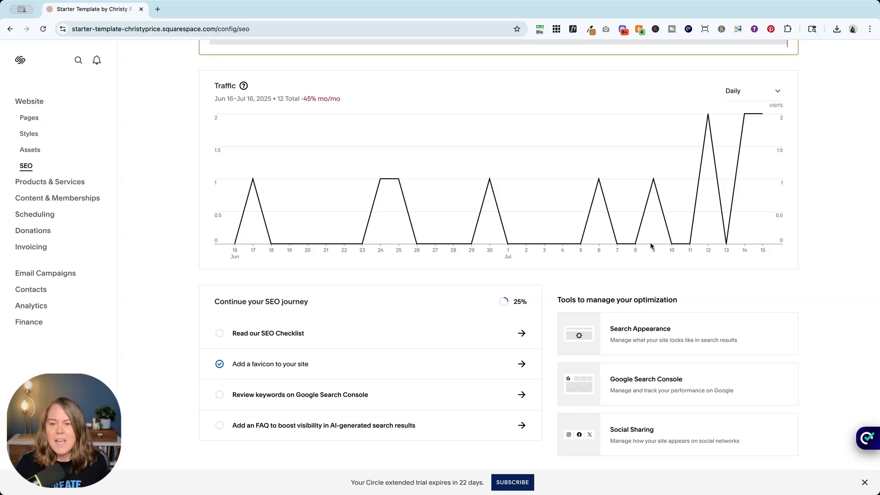
pyautogui.moveTo(600, 339)
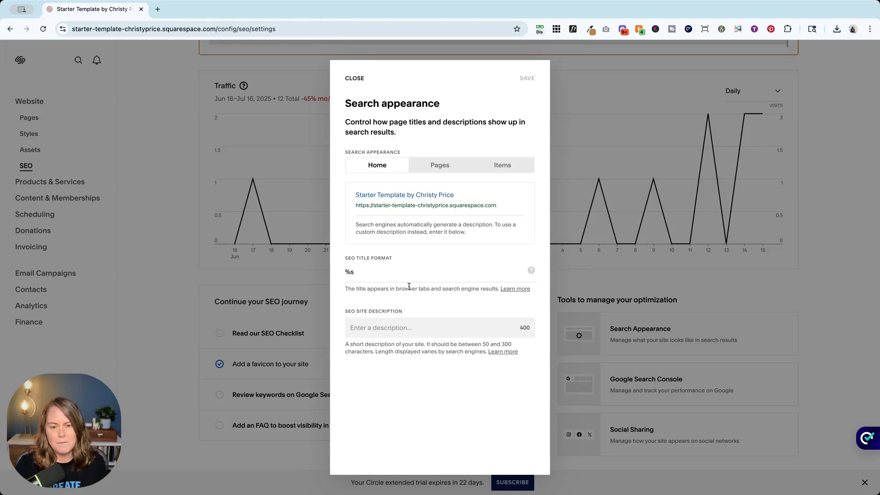
pyautogui.moveTo(407, 264)
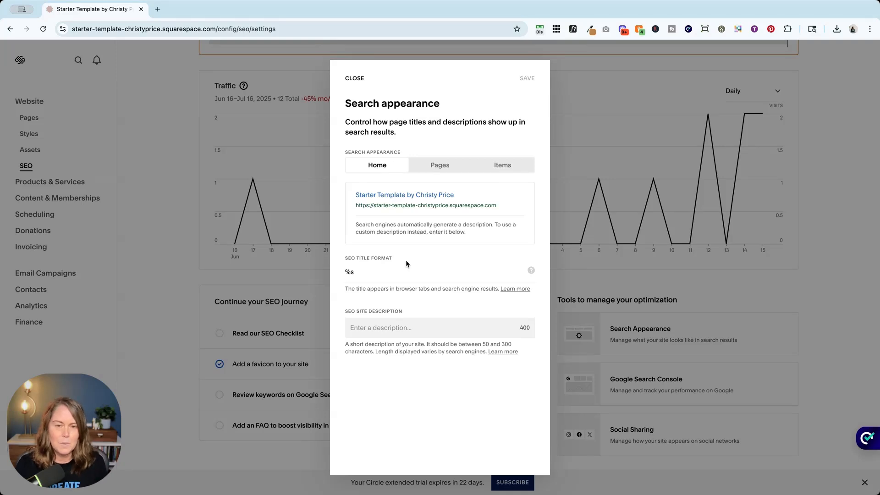
pyautogui.moveTo(388, 110)
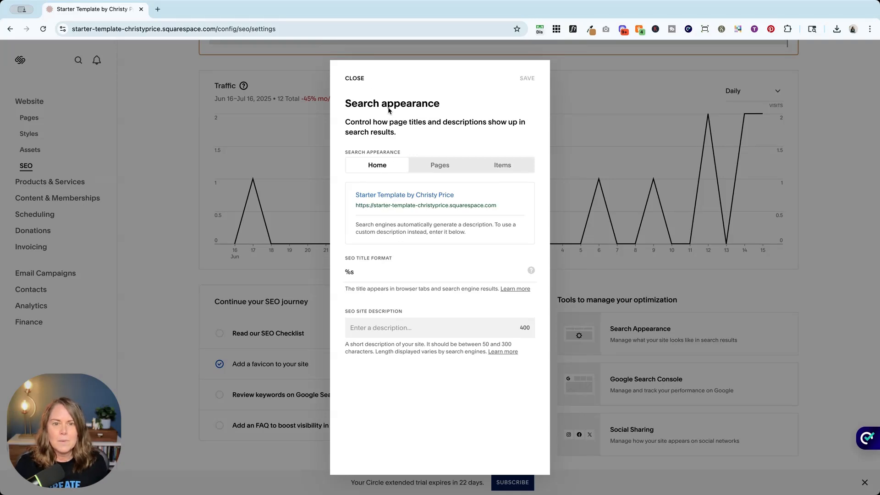
# Step: Close the Search appearance dialog twice unchanged, leaving the site description empty, back at the checklist
pyautogui.click(354, 78)
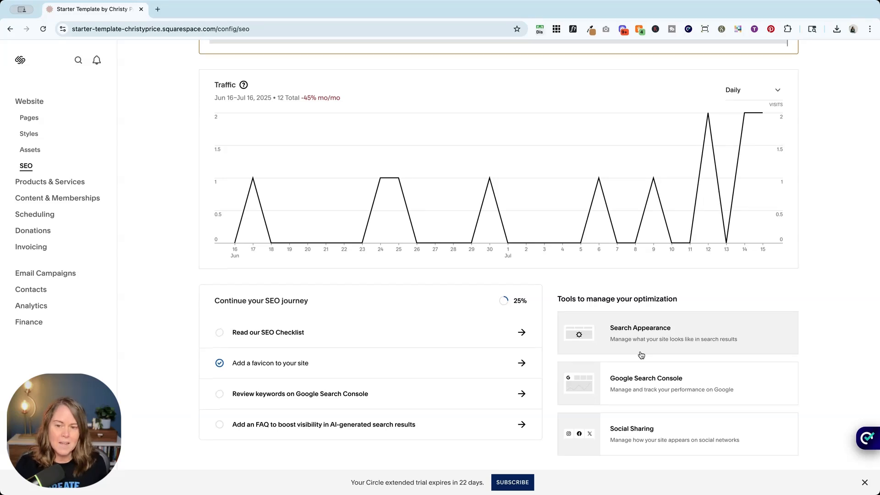
pyautogui.scroll(3)
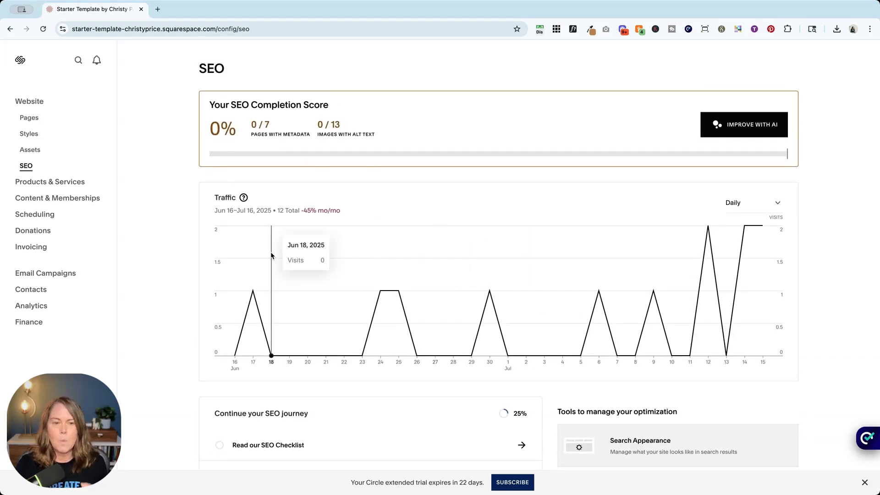
pyautogui.moveTo(643, 457)
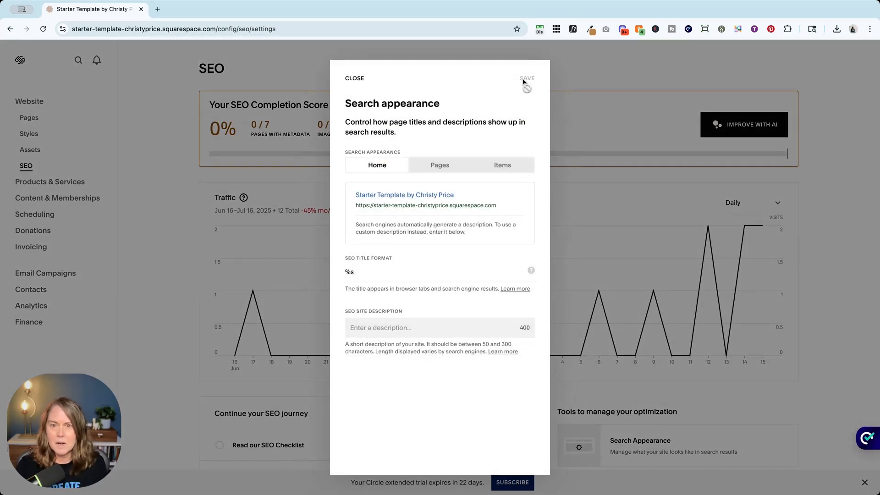
pyautogui.click(354, 78)
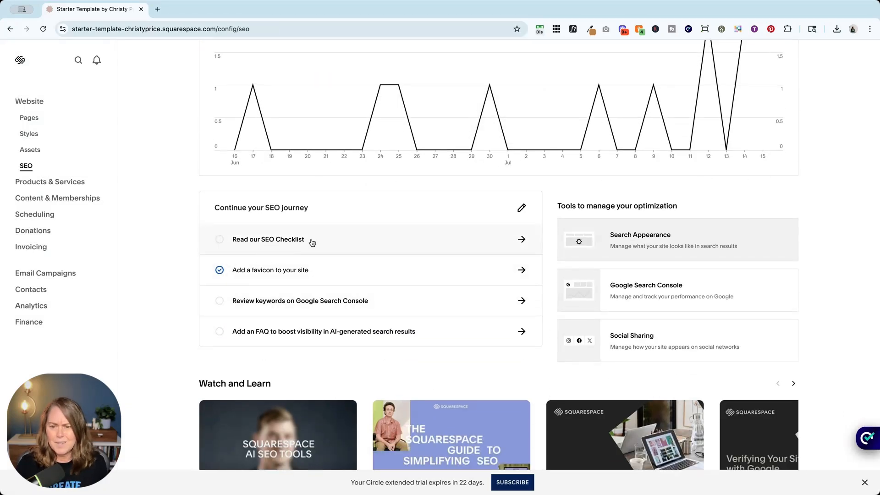
# Step: Scroll to the top to see the completion score at 0% with 0/7 pages having metadata
pyautogui.scroll(3)
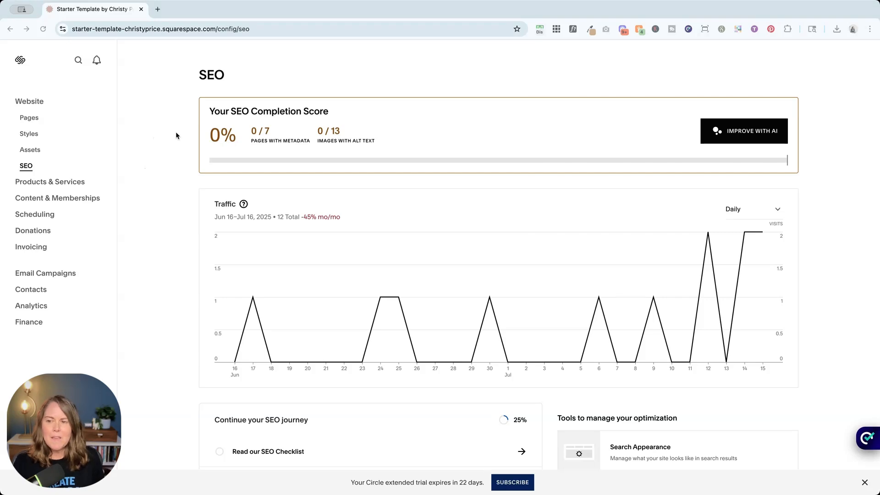
pyautogui.moveTo(271, 133)
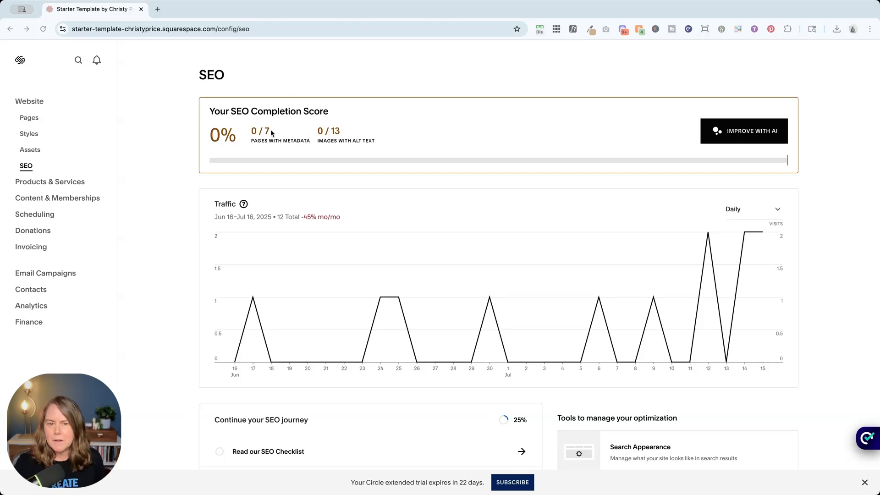
pyautogui.moveTo(290, 143)
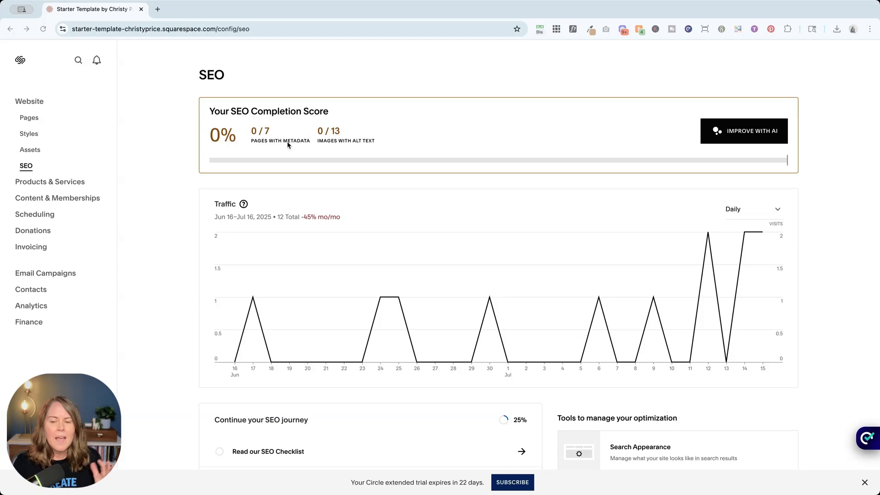
pyautogui.moveTo(519, 137)
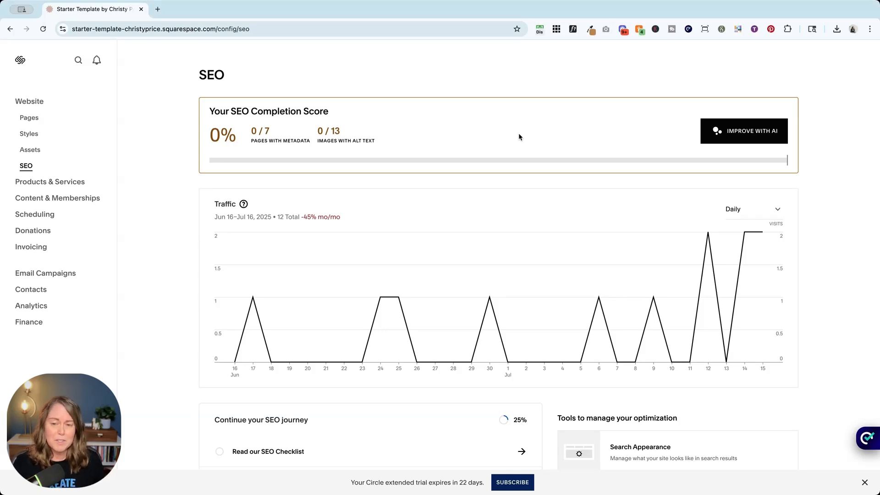
pyautogui.moveTo(421, 149)
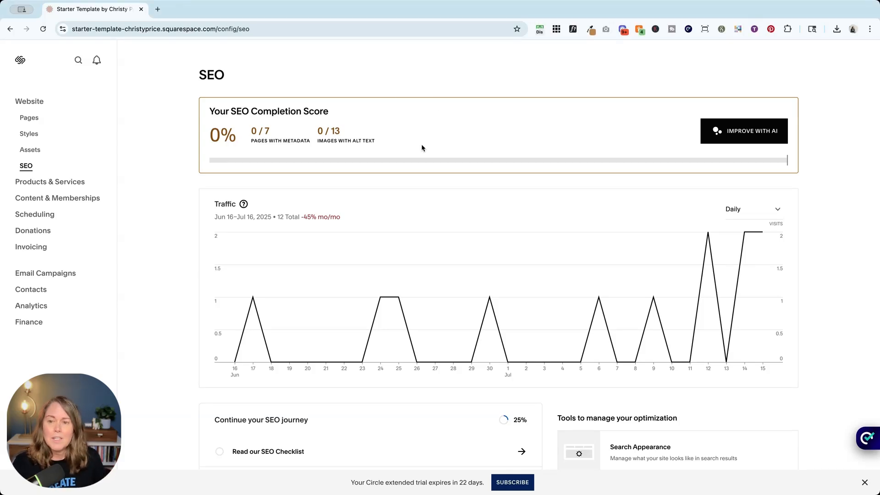
pyautogui.moveTo(607, 138)
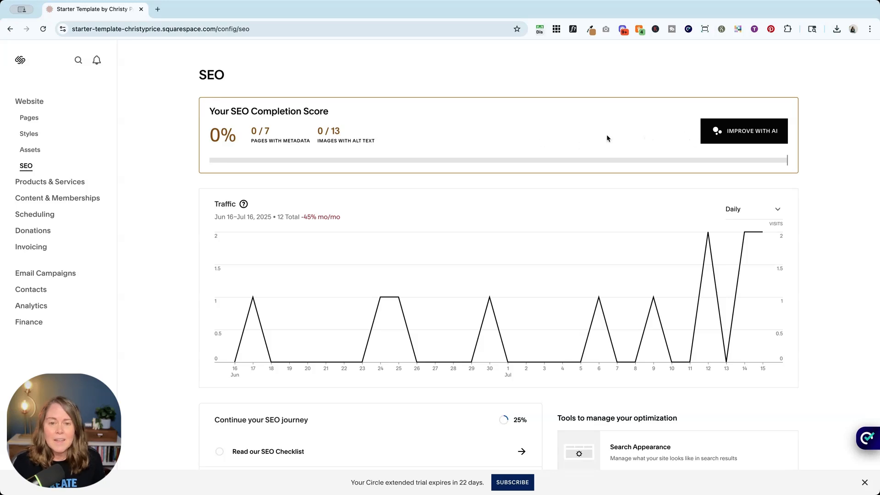
# Step: Scroll down to the search appearance, search console and social sharing tool cards
pyautogui.scroll(-3)
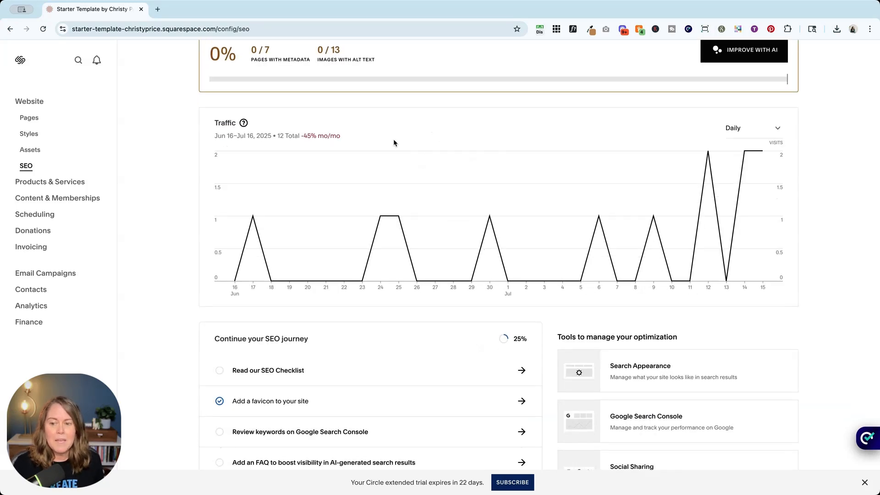
pyautogui.moveTo(572, 368)
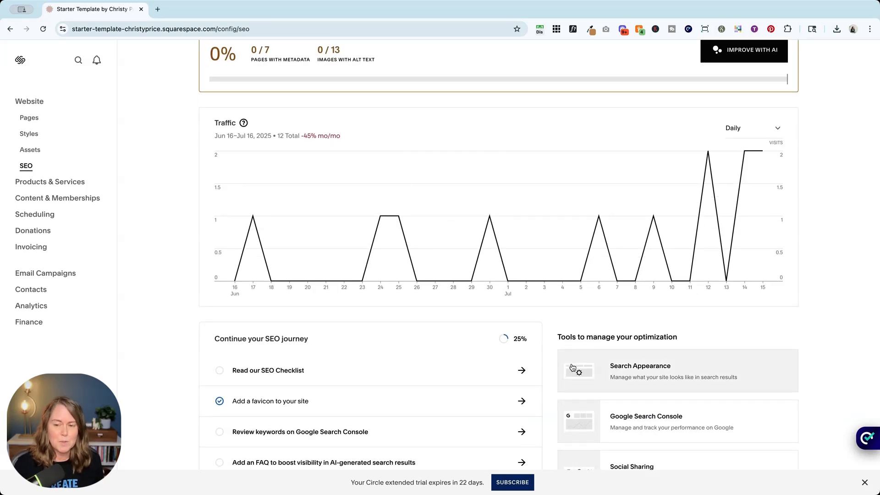
pyautogui.scroll(3)
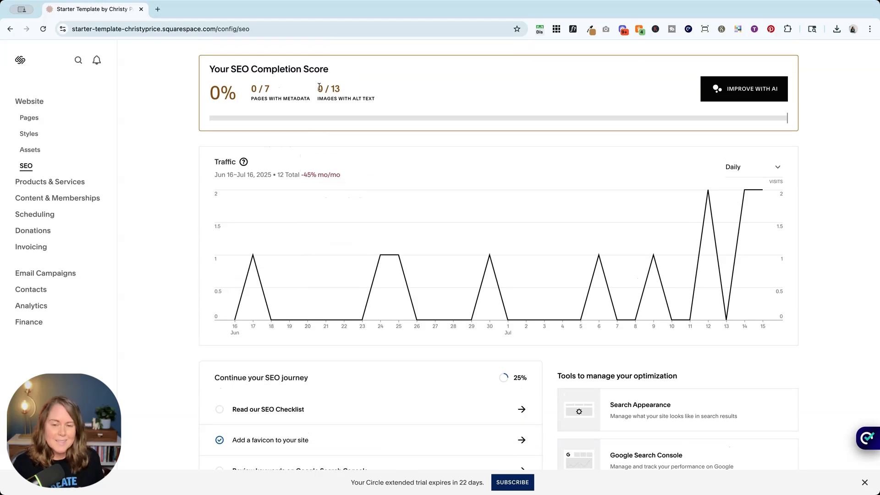
pyautogui.moveTo(739, 94)
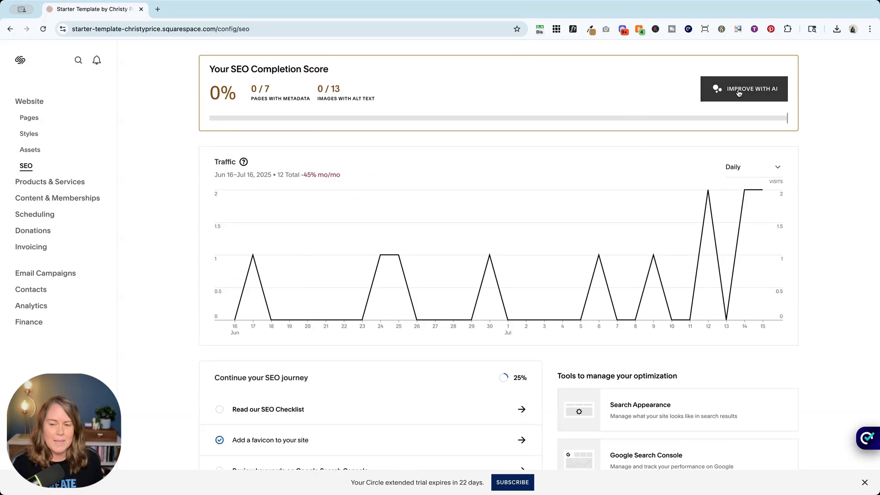
pyautogui.moveTo(476, 110)
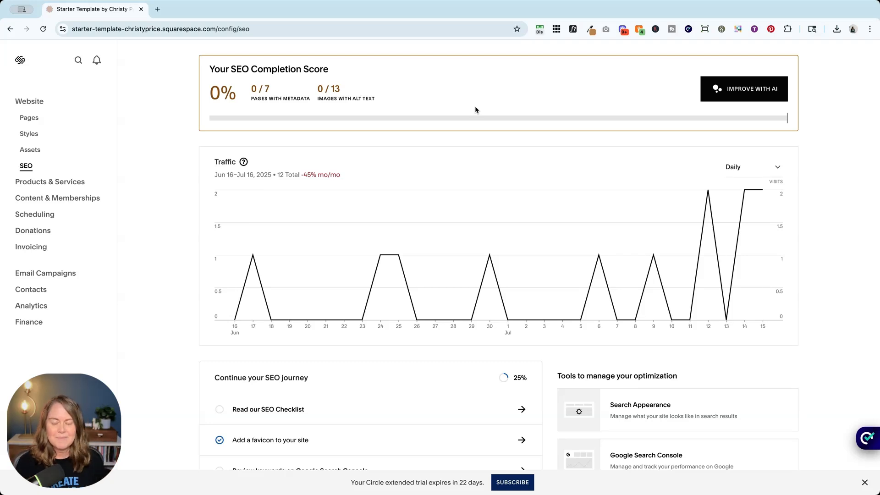
pyautogui.scroll(-3)
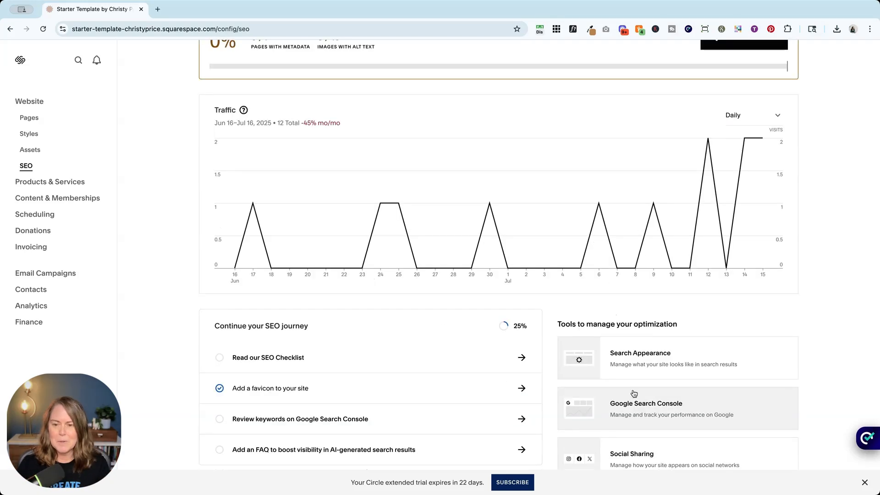
pyautogui.moveTo(622, 364)
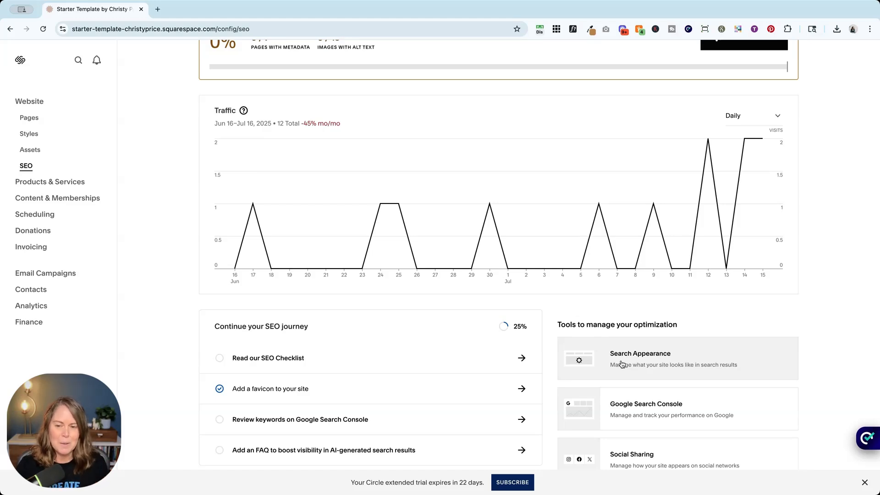
pyautogui.scroll(-3)
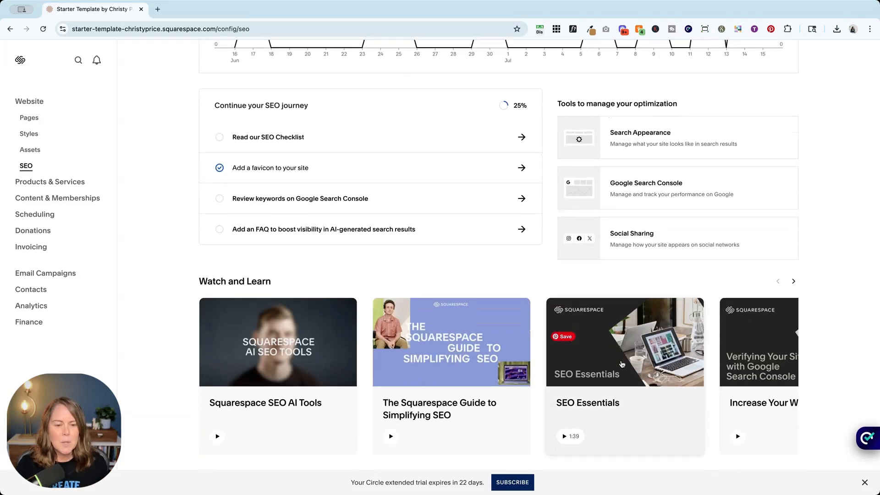
pyautogui.scroll(3)
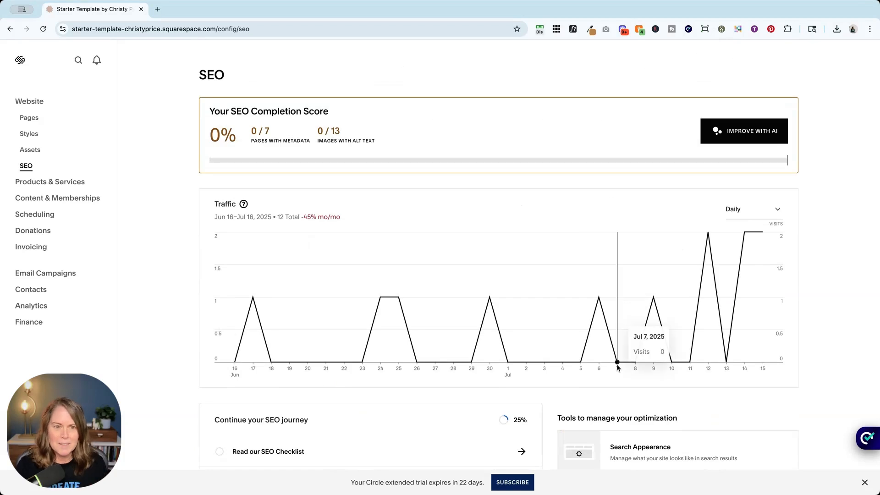
pyautogui.scroll(-3)
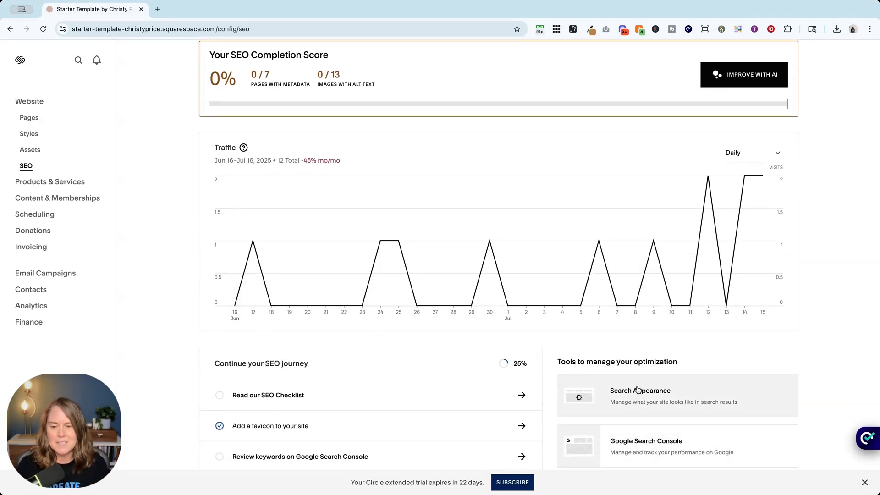
pyautogui.scroll(3)
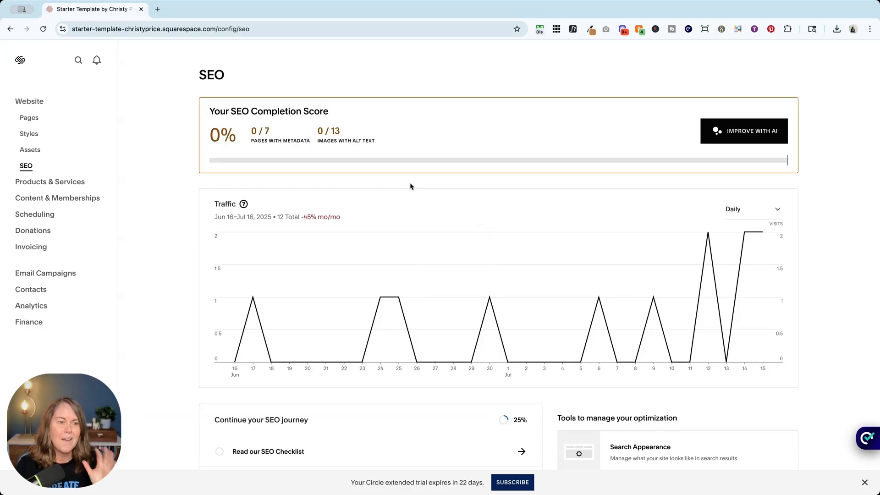
pyautogui.moveTo(748, 251)
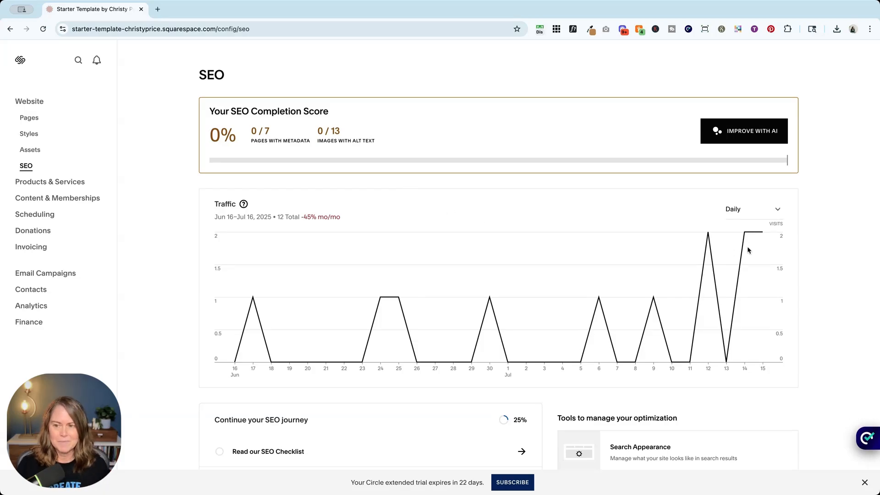